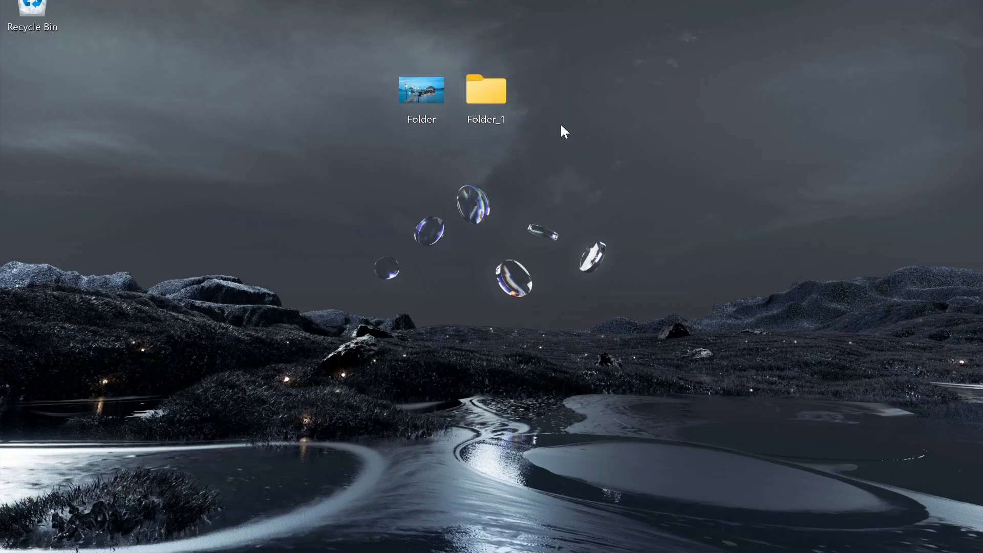
Select Folder_1 and open the picture-icon folder to look inside.
left_click(486, 90)
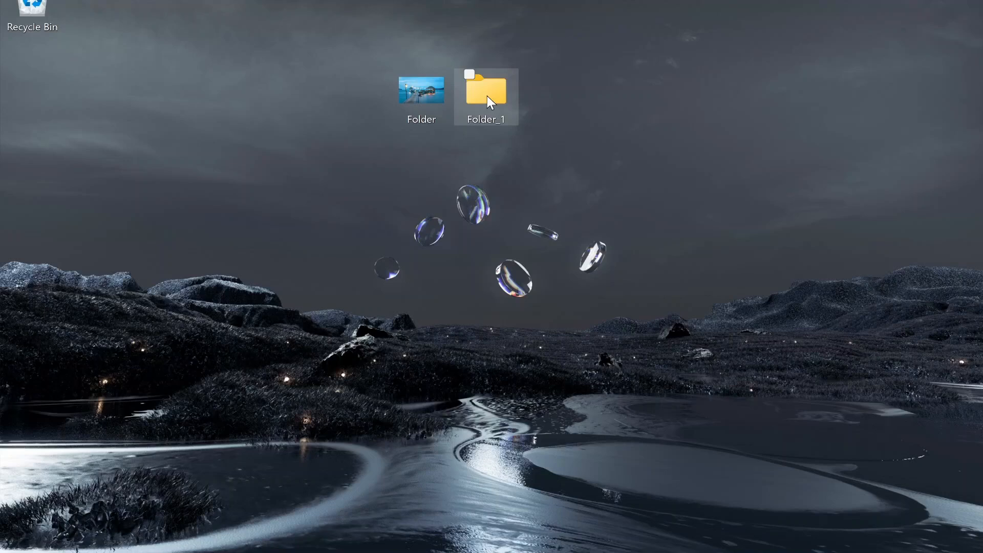
left_click(486, 94)
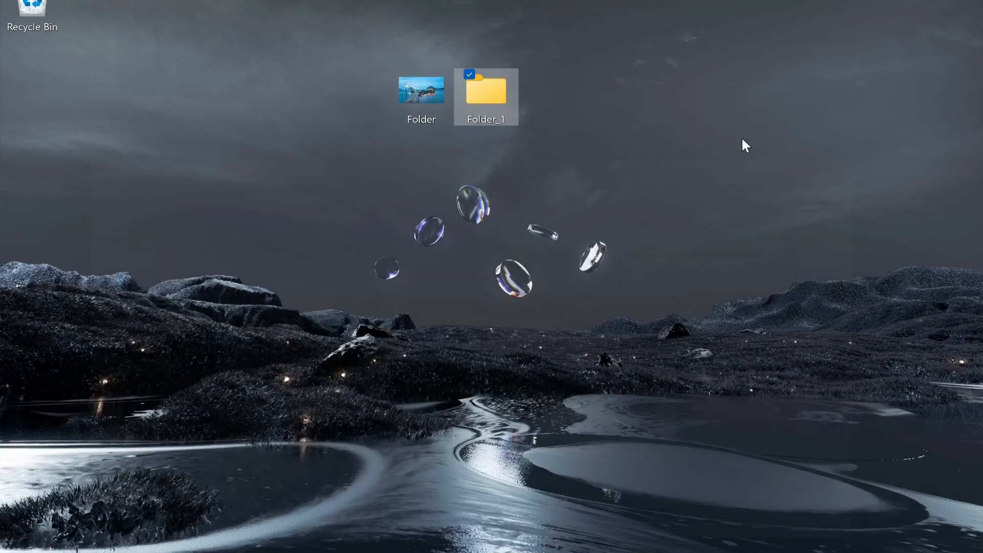
left_click(422, 89)
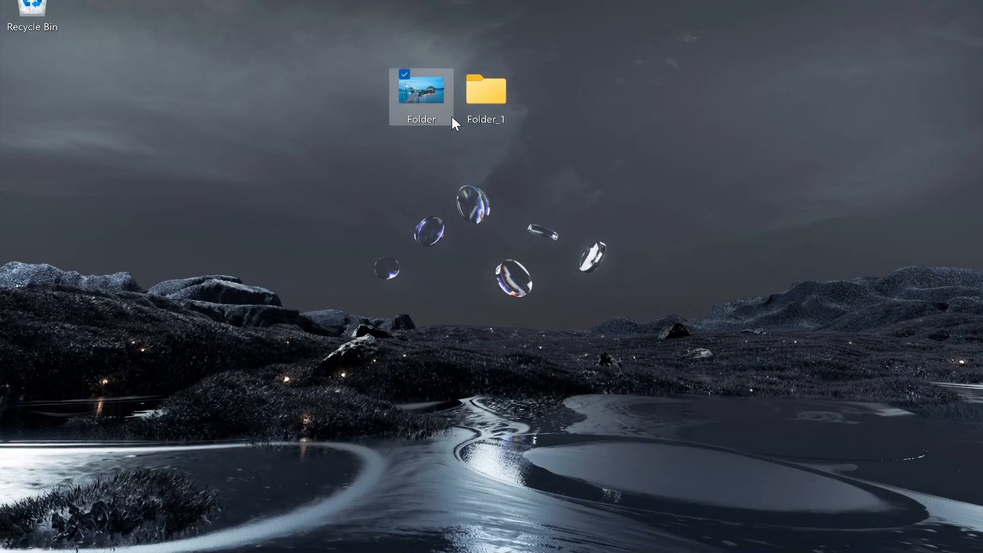
double_click(422, 92)
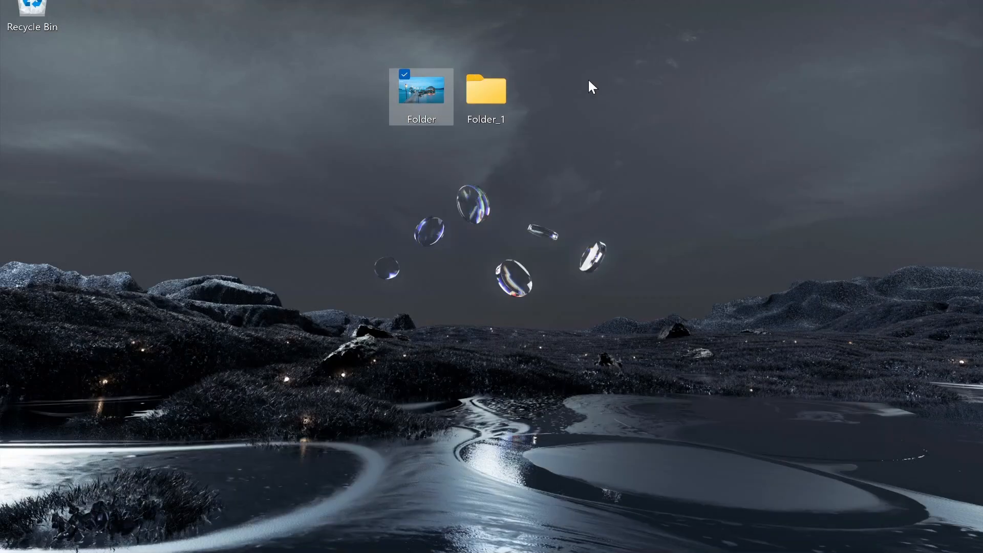
left_click(664, 184)
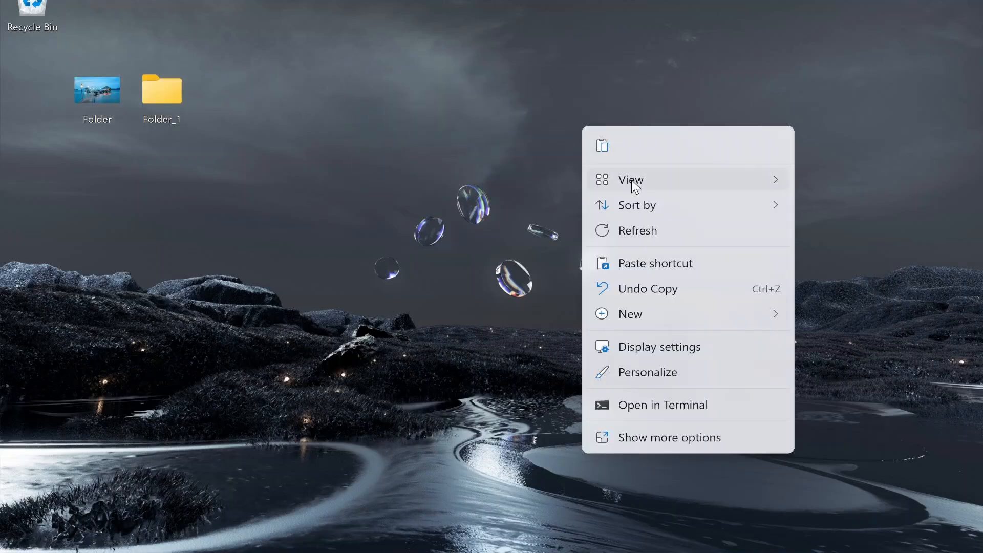
Create a new desktop folder named Test and open it to check it.
left_click(630, 313)
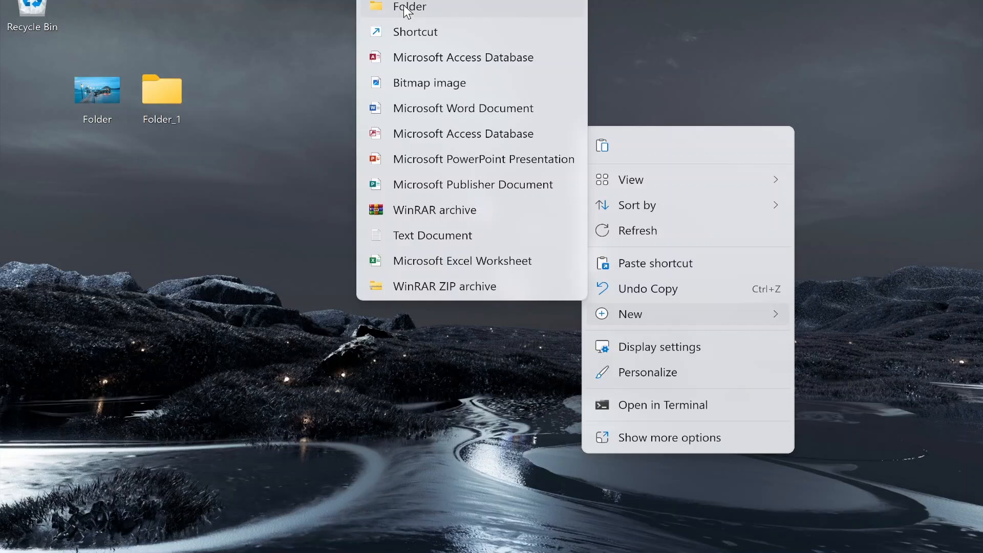
left_click(408, 7)
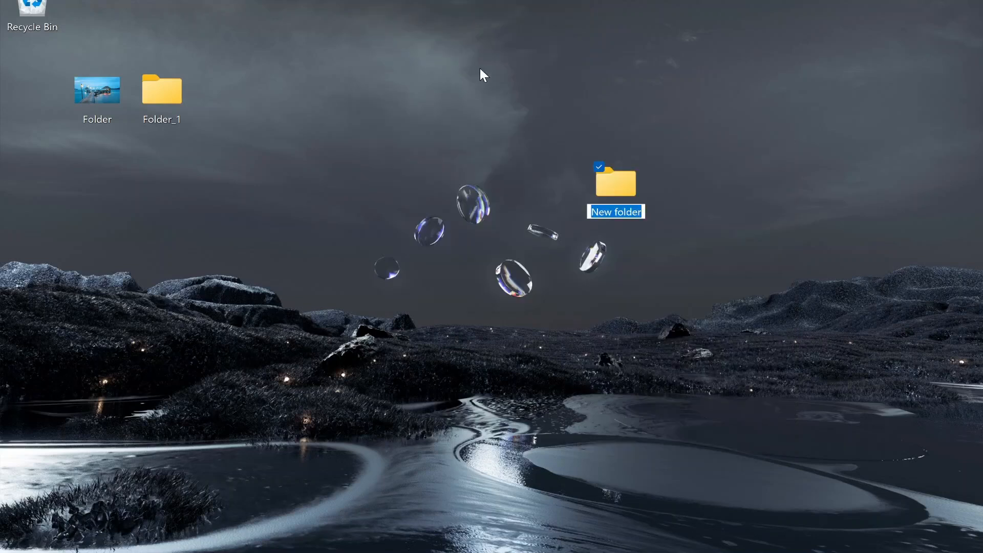
type("Test")
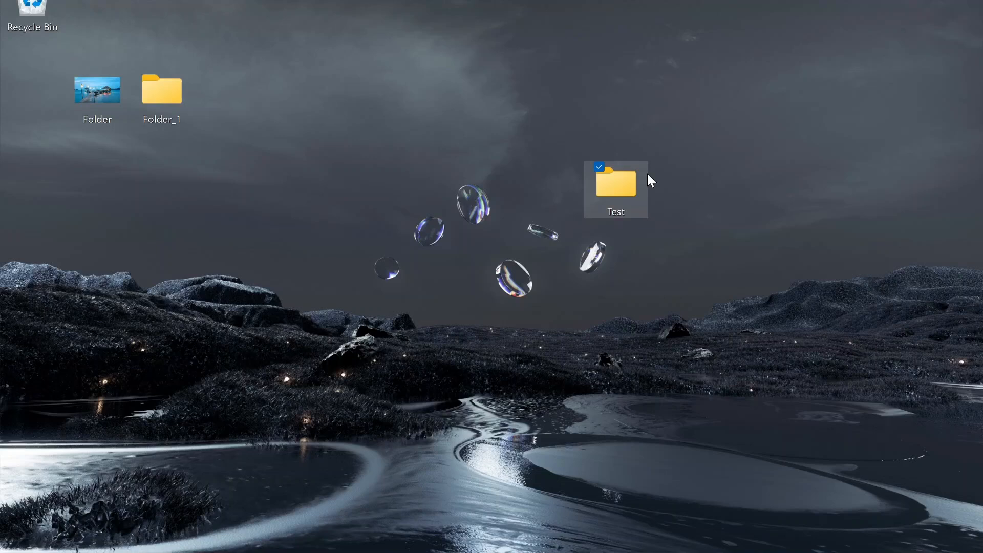
double_click(616, 182)
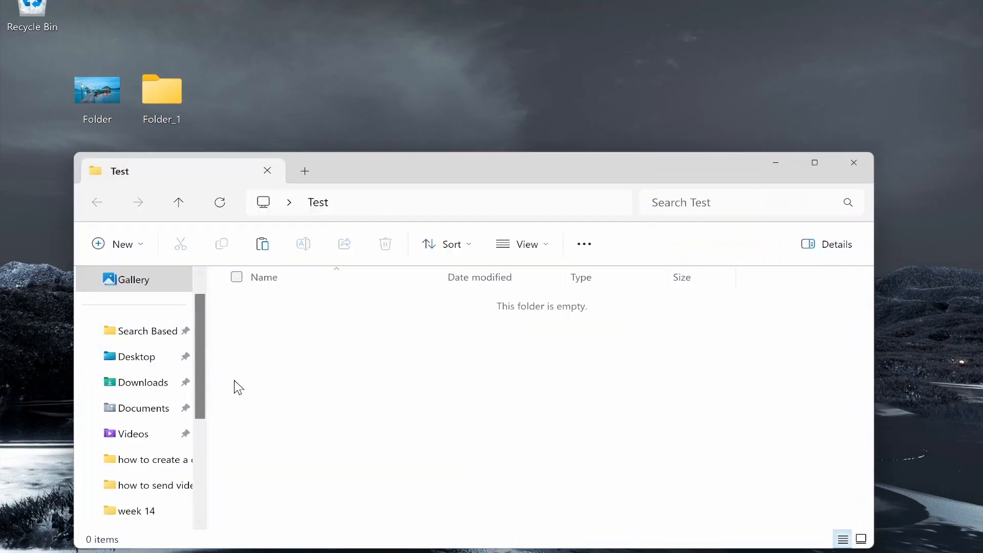
mouse_move(832, 163)
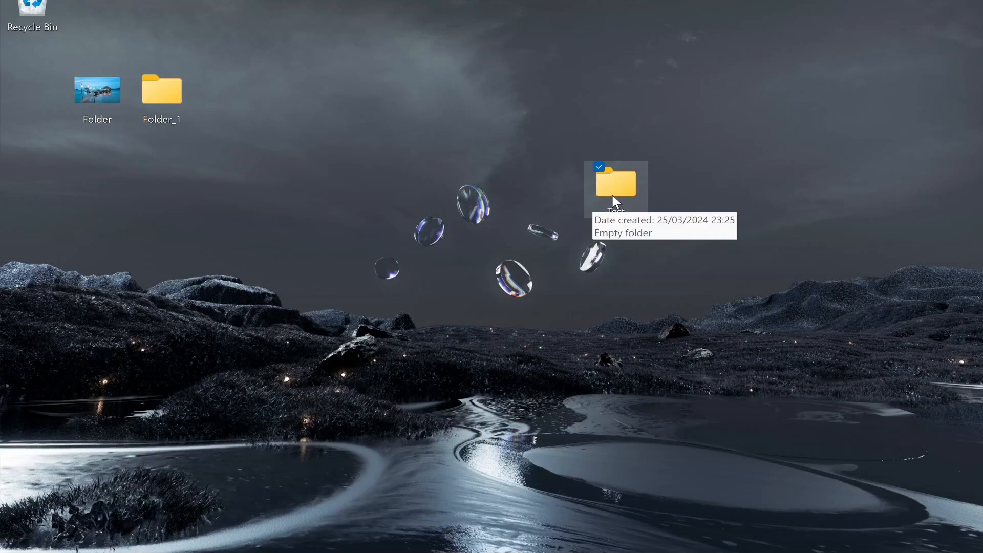
mouse_move(606, 205)
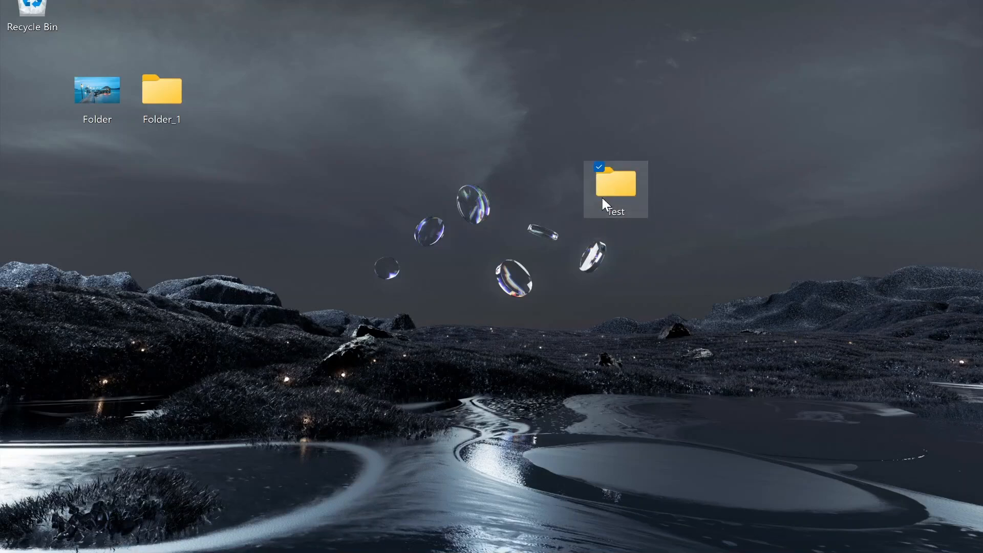
Open Test's Properties, go to Customize, and bring up the Change Icon list.
right_click(615, 187)
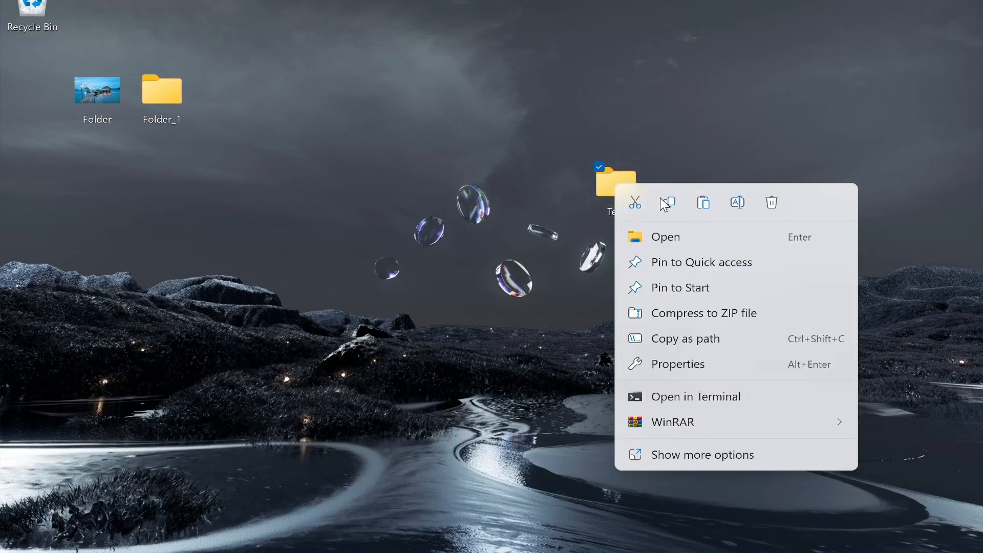
left_click(678, 363)
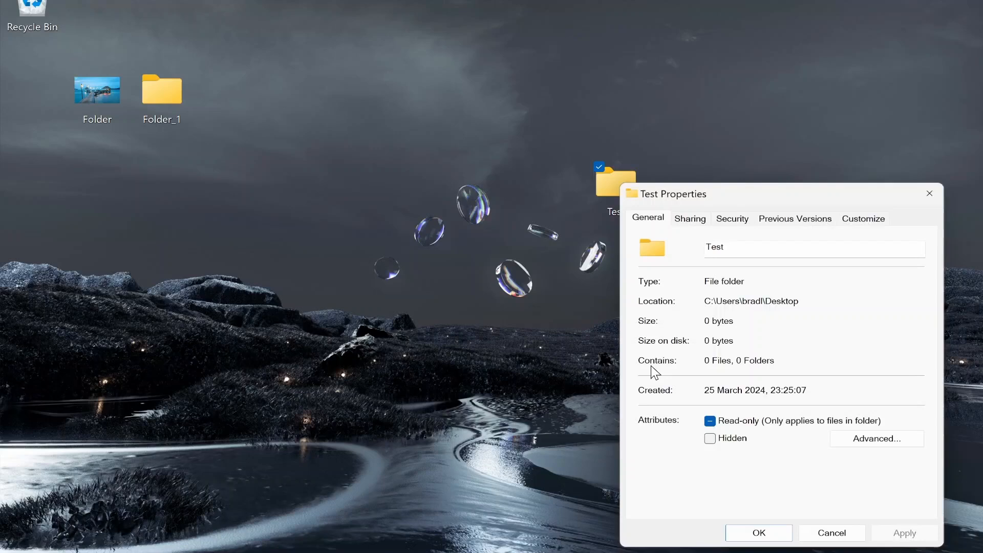
left_click(862, 218)
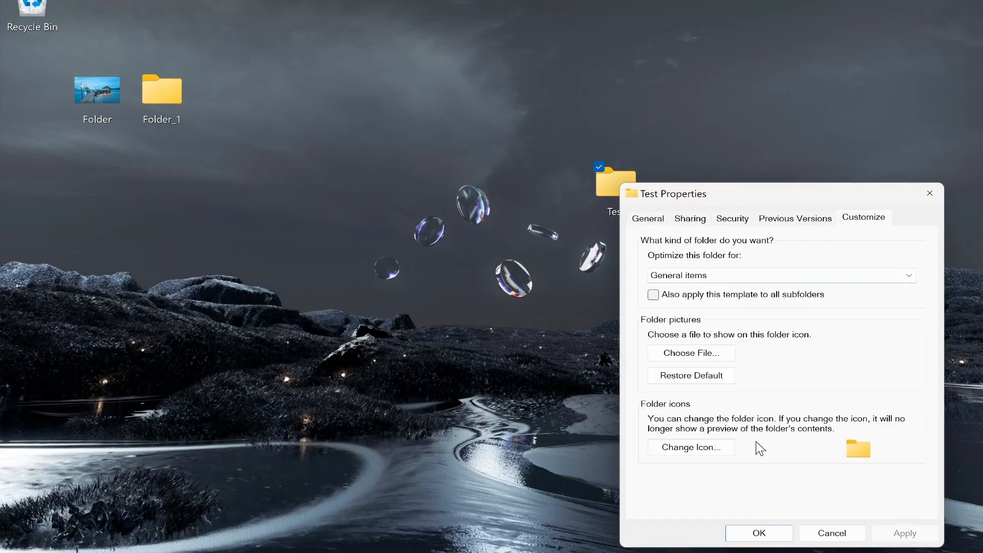
mouse_move(653, 414)
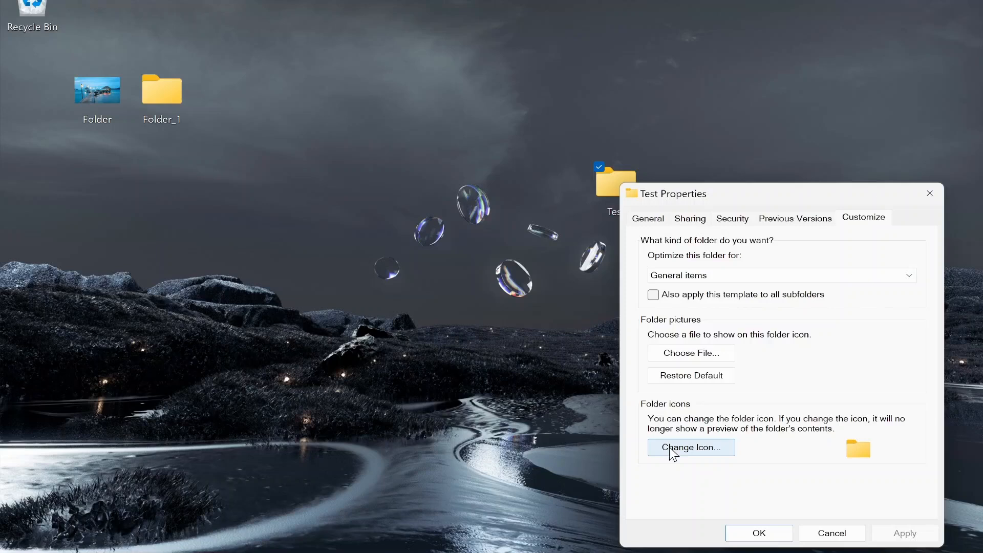
left_click(690, 447)
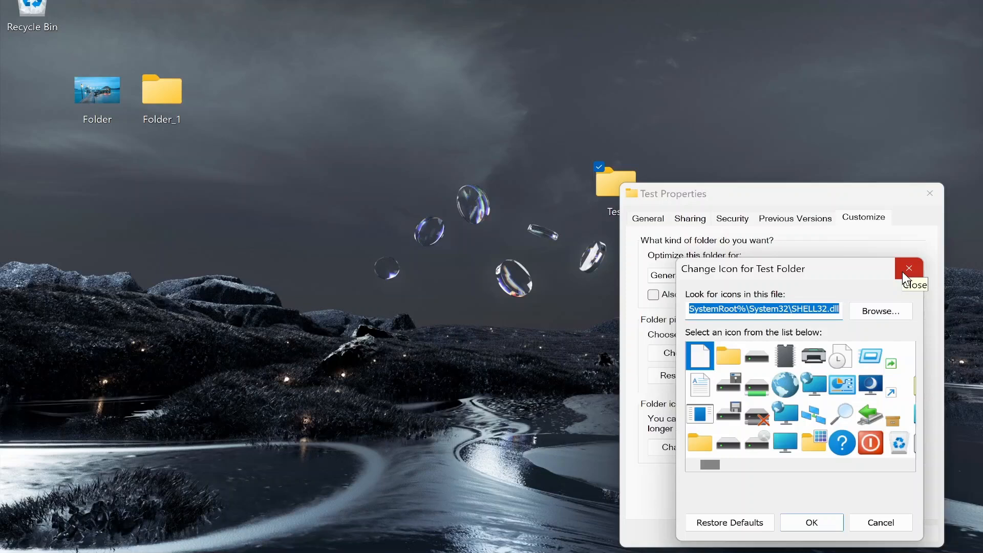
mouse_move(742, 375)
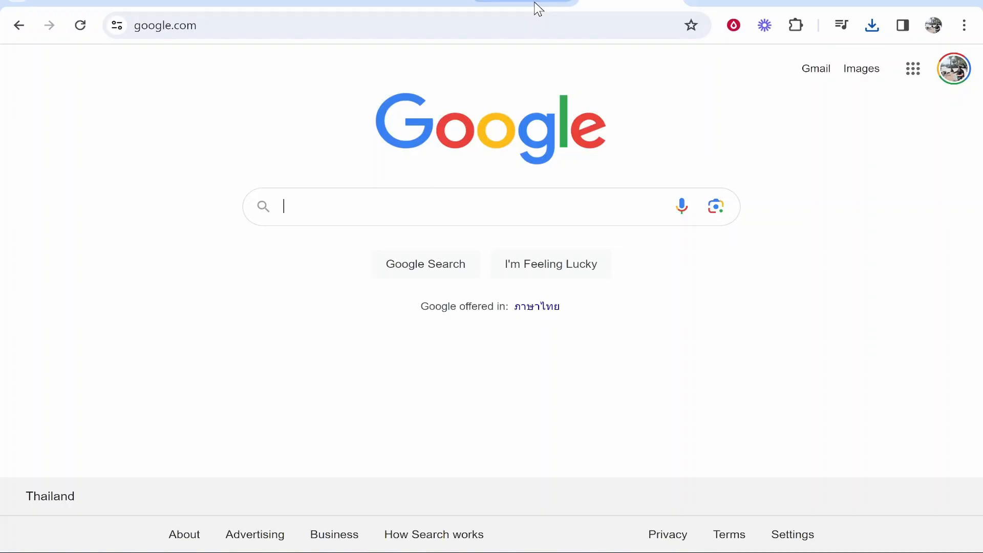
Search for an icon converter and open the RedKetchup icon converter page.
type("icon")
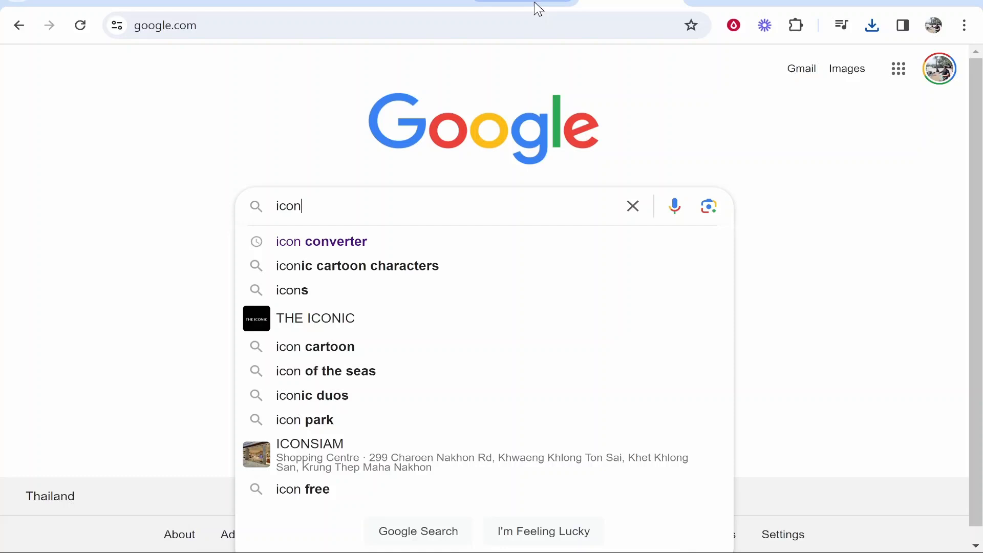
left_click(321, 241)
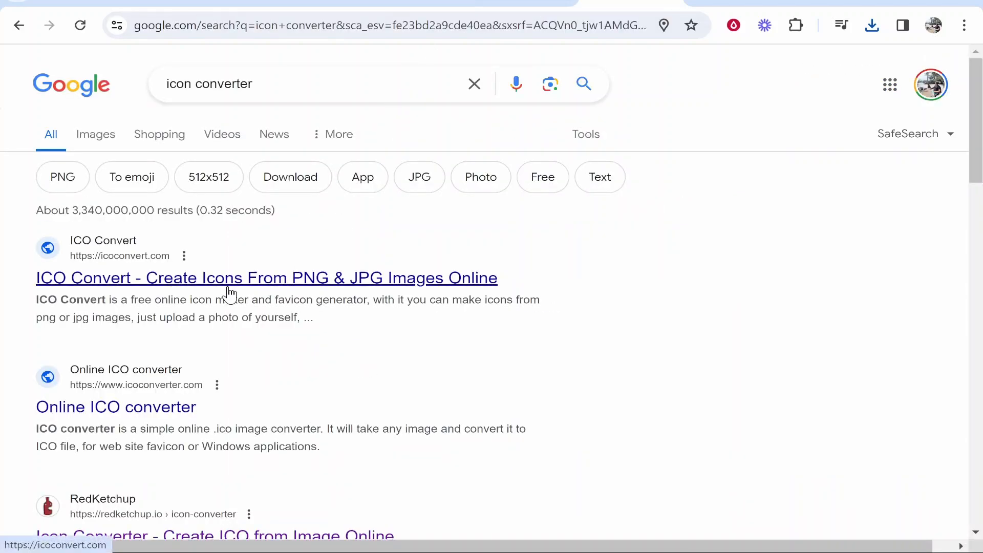
scroll("down", 3)
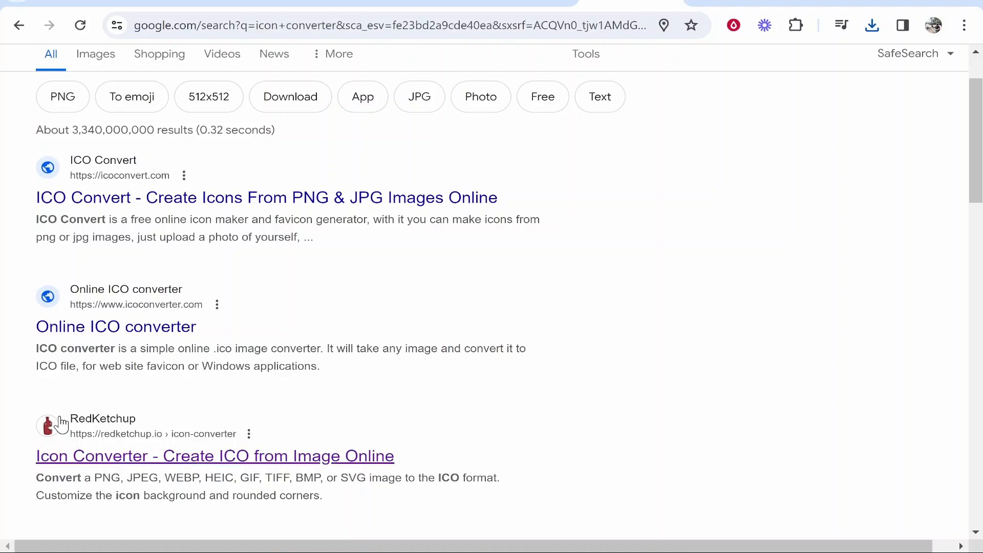
scroll("down", 3)
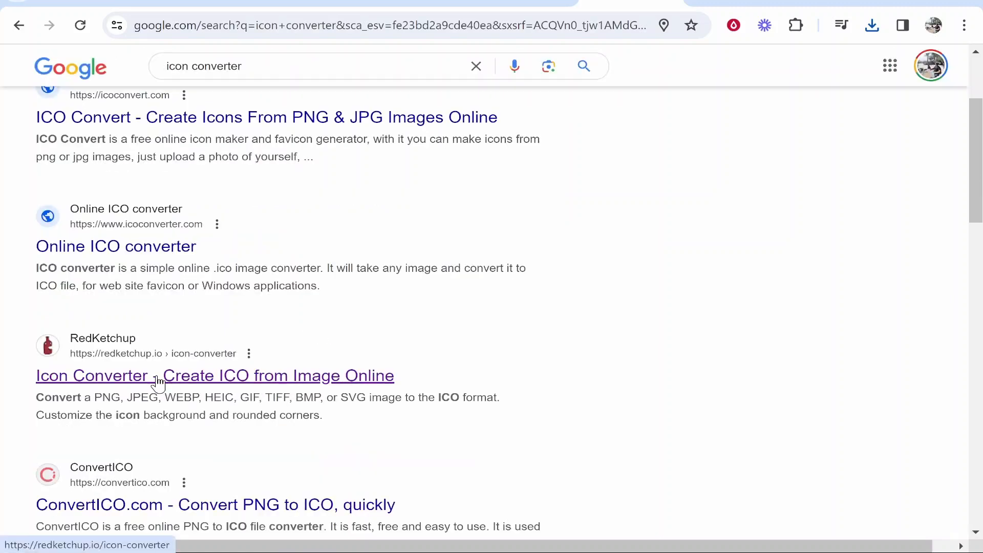
left_click(214, 375)
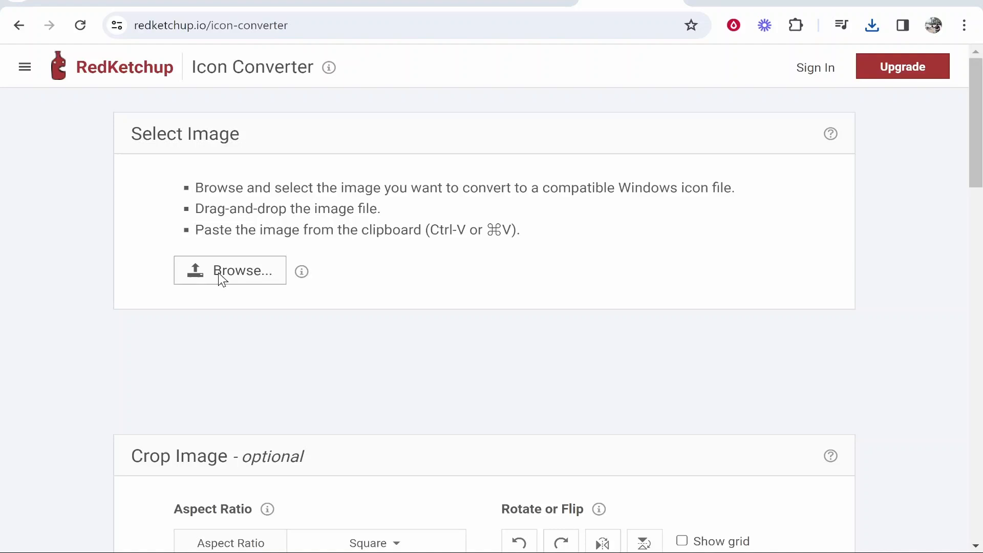
Upload the sunset cartoon JPG from the Desktop into the converter.
left_click(230, 270)
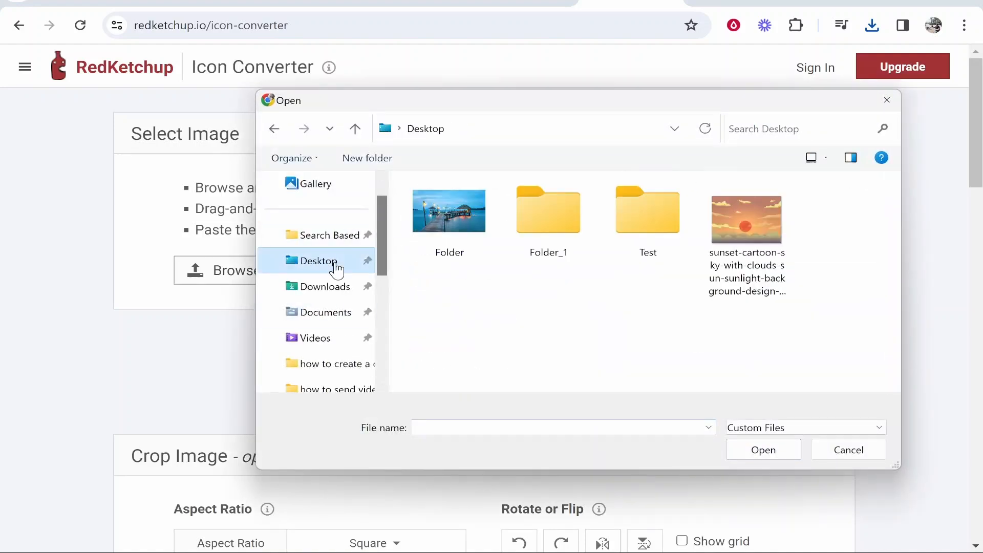
left_click(746, 220)
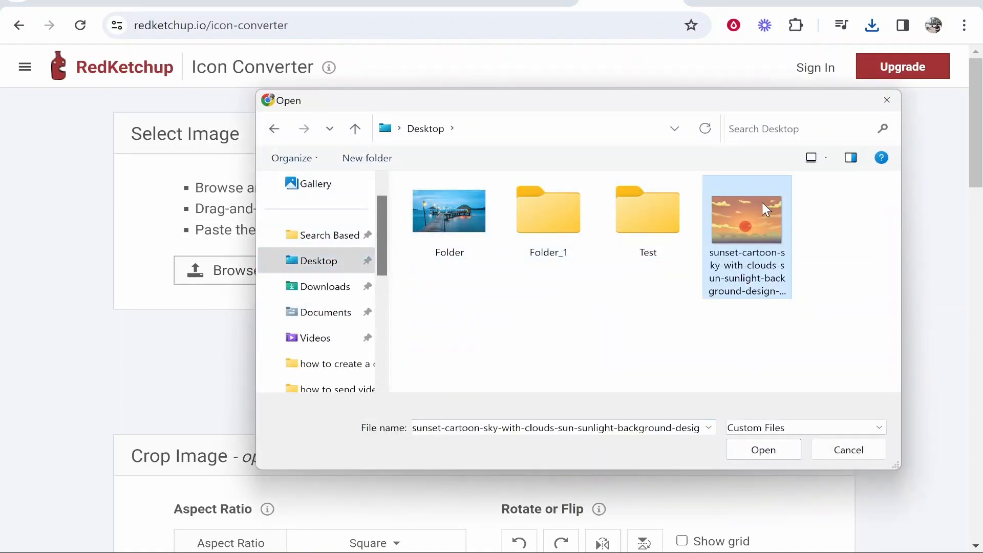
left_click(762, 450)
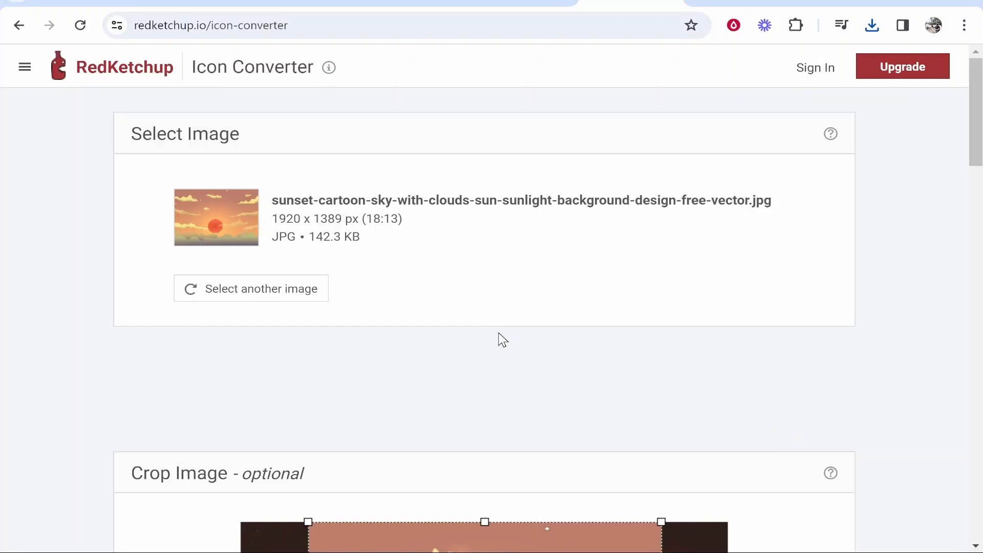
Set Aspect Ratio to Original Ratio (18:13) and generate the icon download preview.
scroll("down", 3)
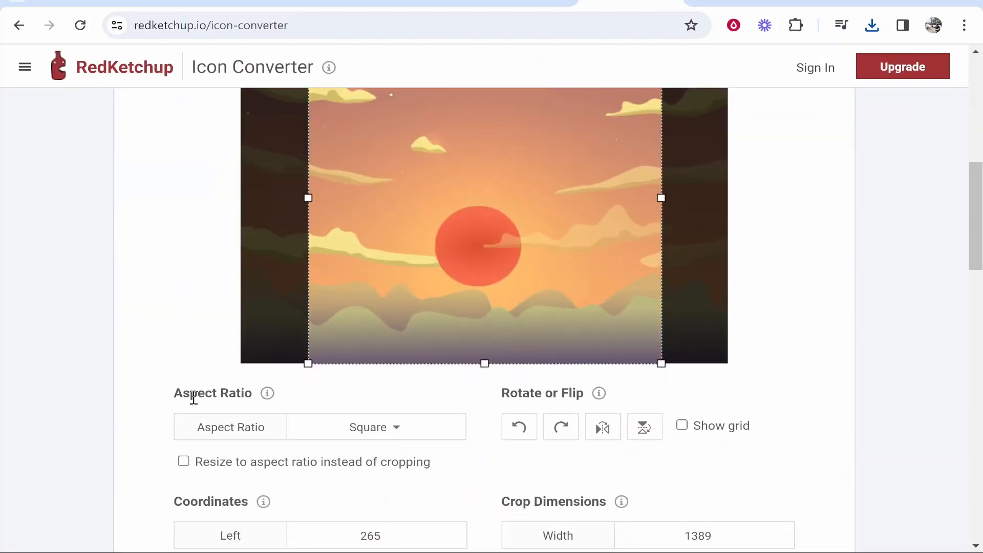
scroll("down", 3)
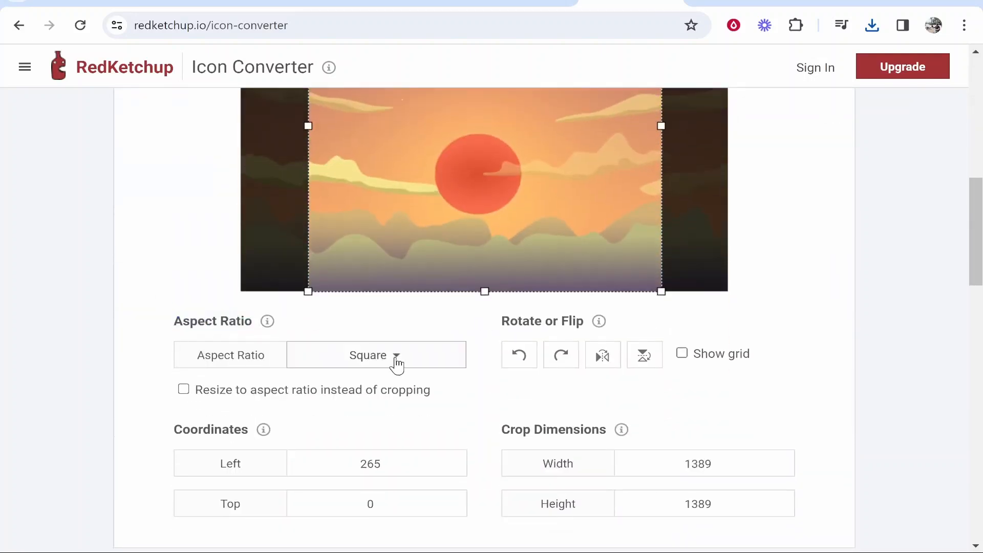
left_click(377, 354)
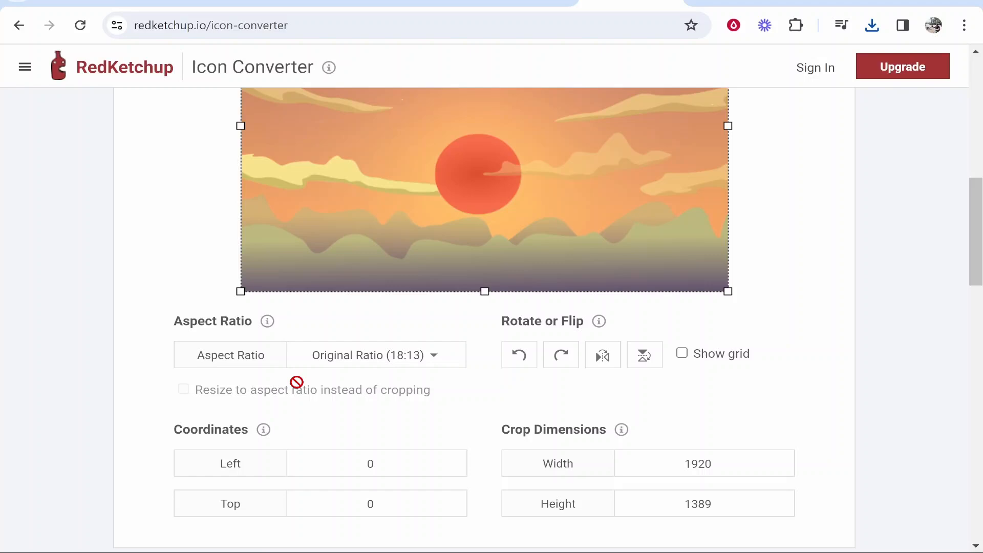
scroll("down", 3)
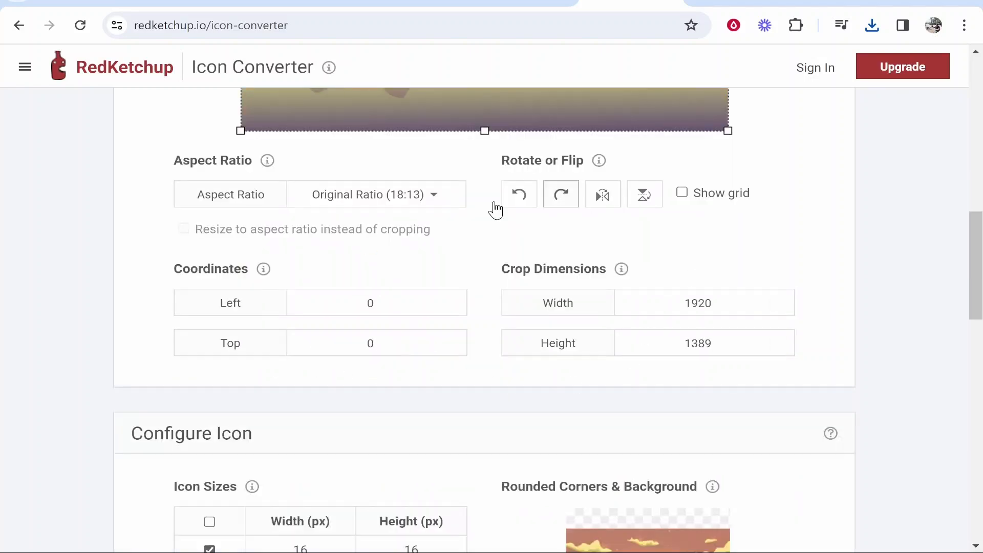
scroll("down", 3)
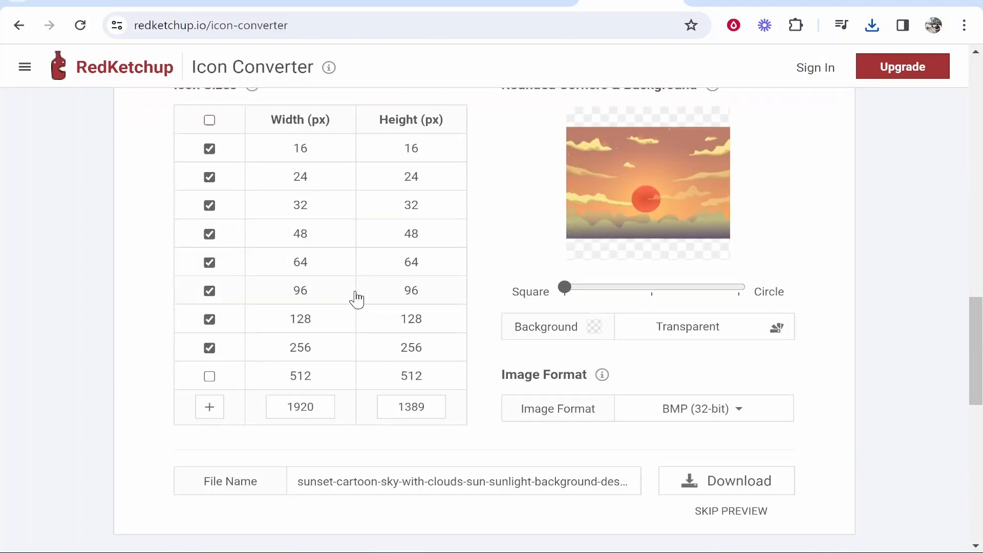
scroll("down", 3)
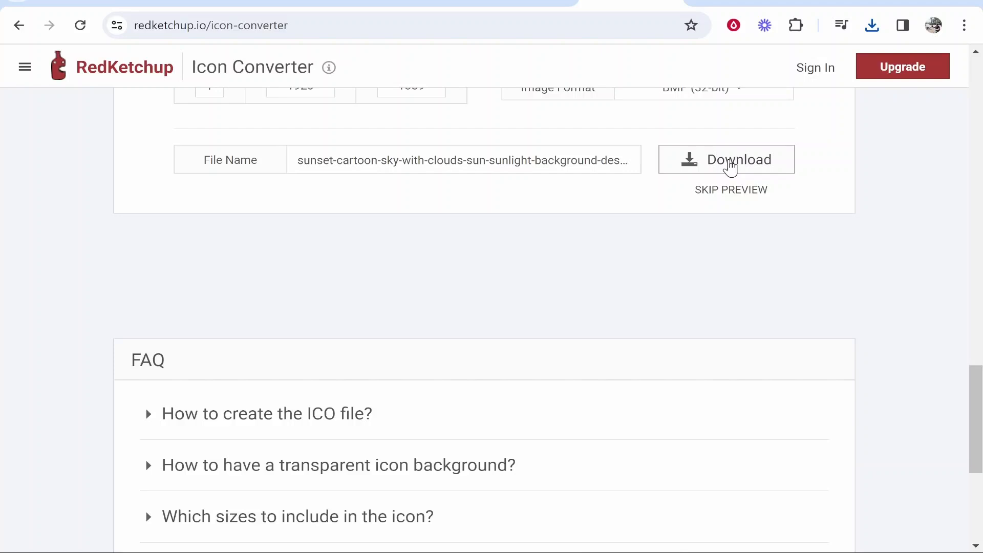
left_click(726, 159)
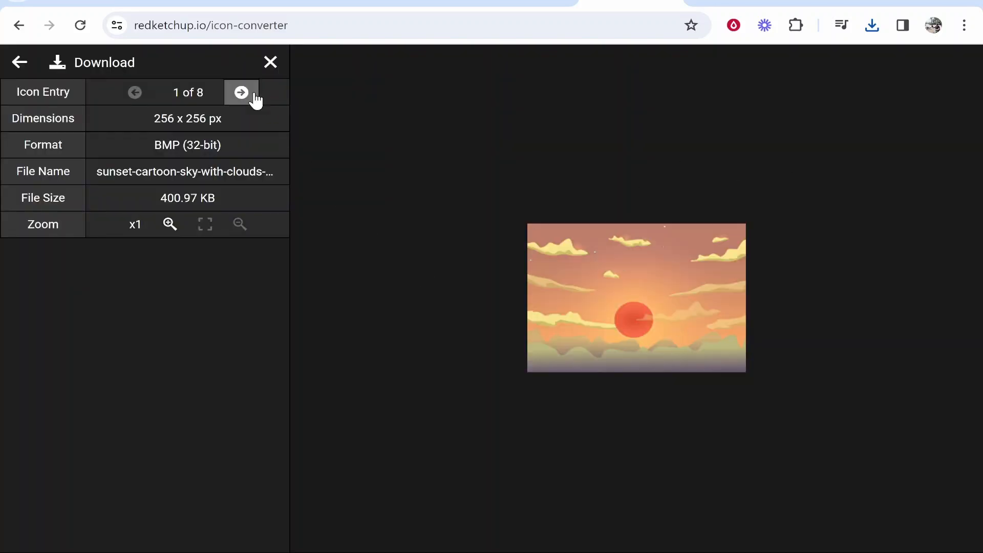
mouse_move(578, 275)
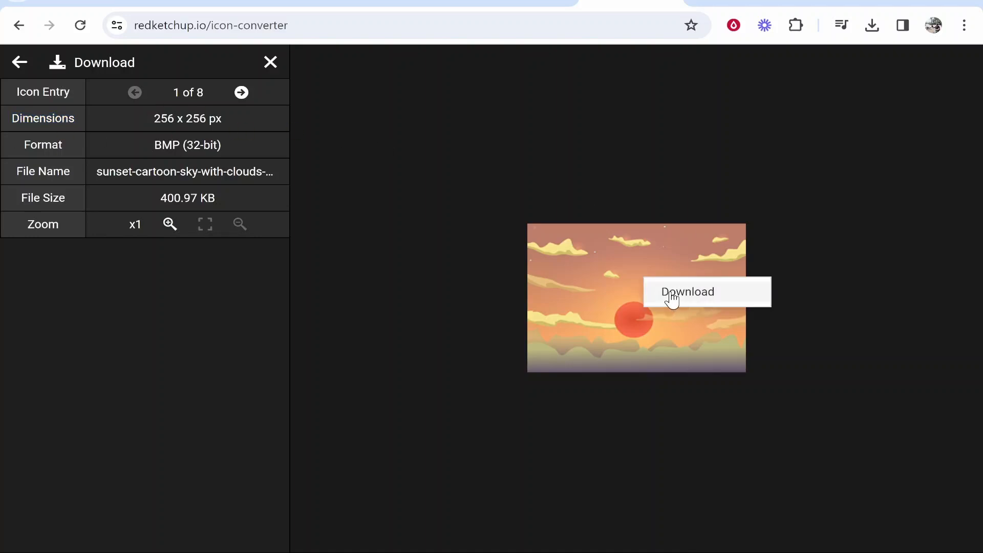
Download the converted sunset .ico file and minimise Chrome to reveal the desktop.
left_click(687, 291)
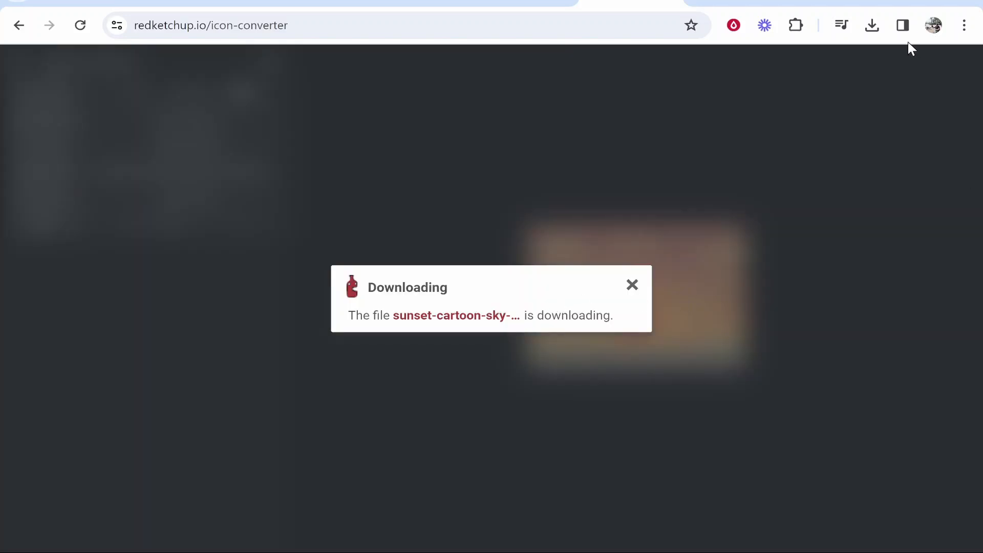
left_click(871, 25)
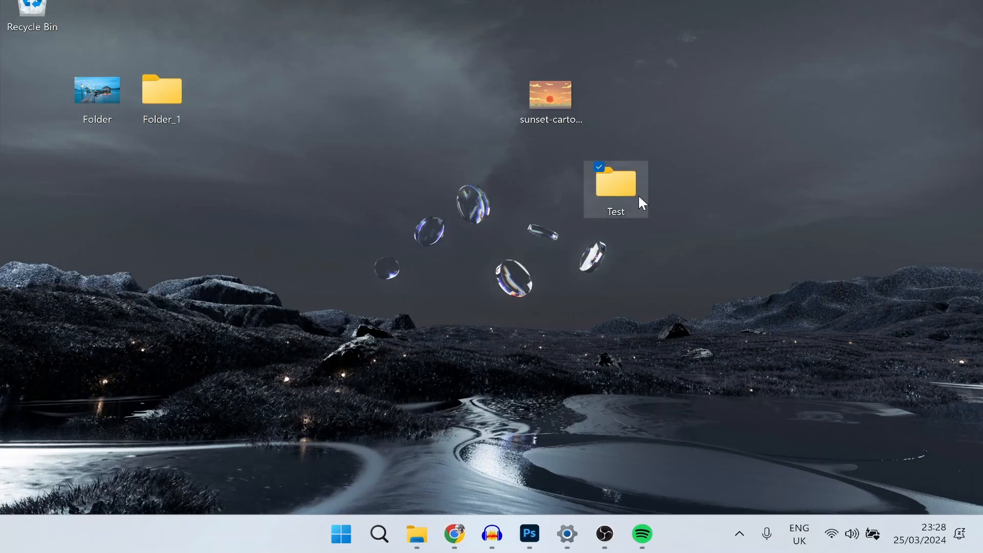
Set Test's folder icon to the downloaded sunset .ico file and apply it.
right_click(615, 184)
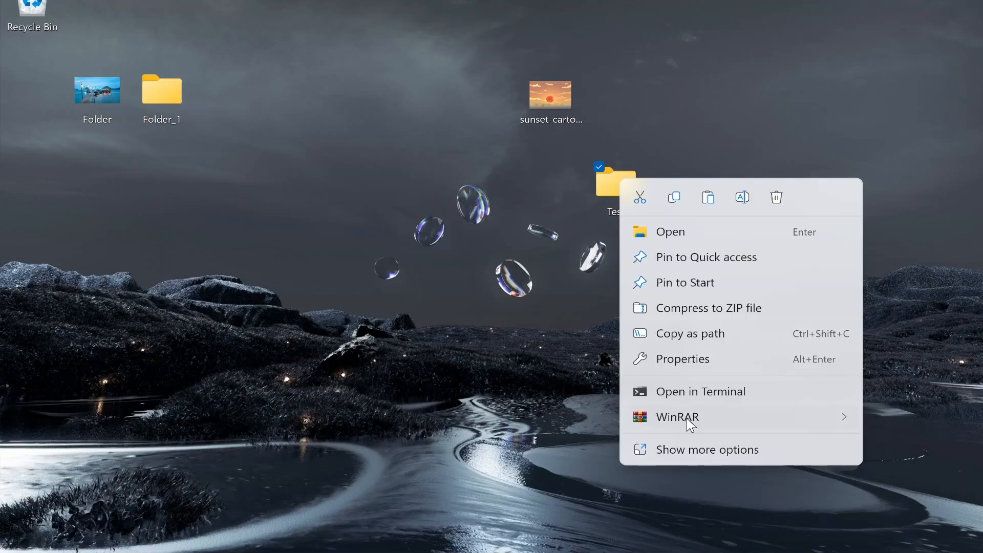
left_click(684, 358)
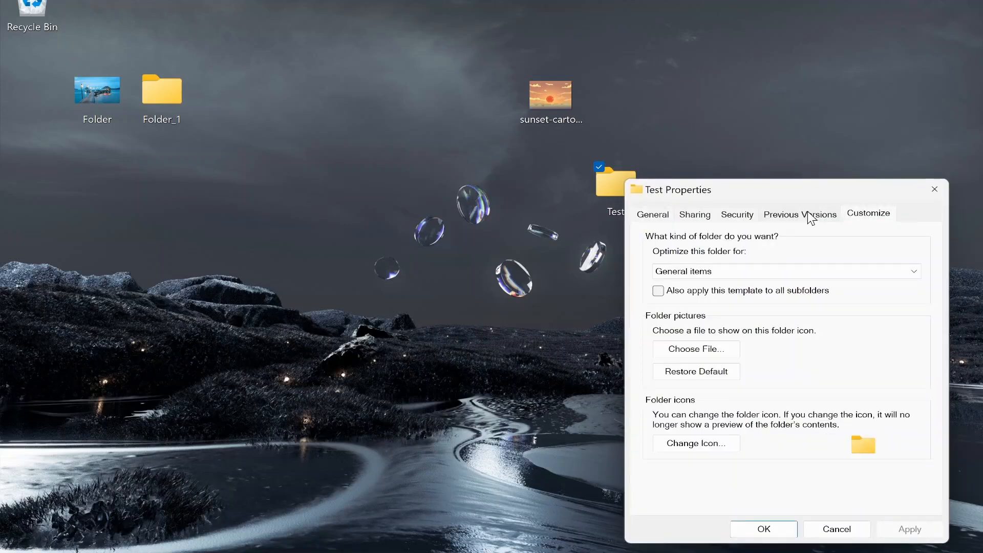
left_click(695, 442)
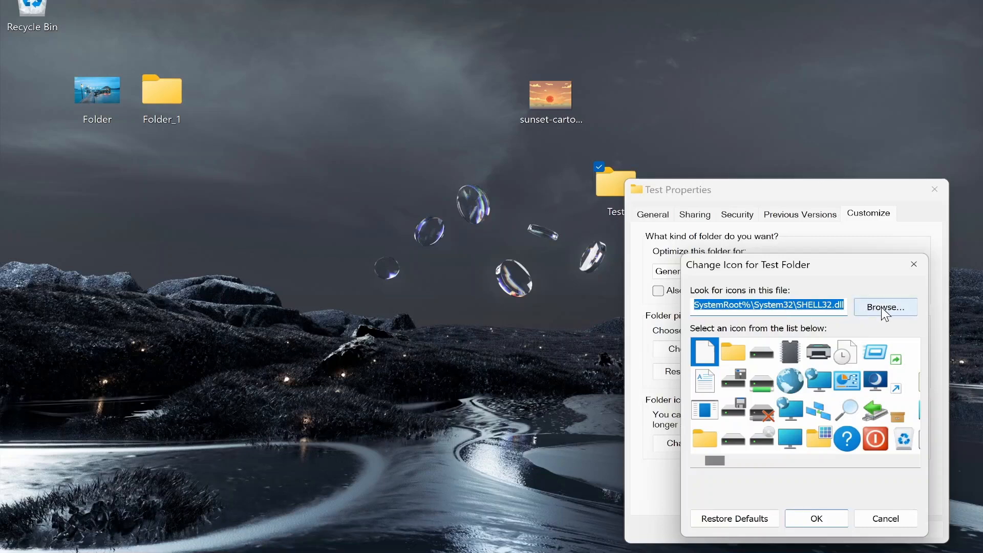
left_click(885, 308)
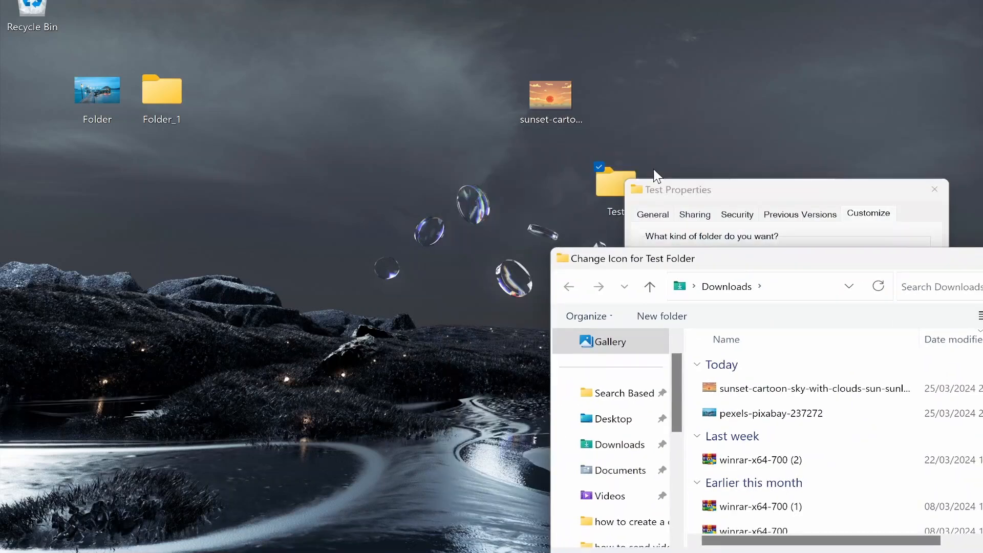
left_click(809, 388)
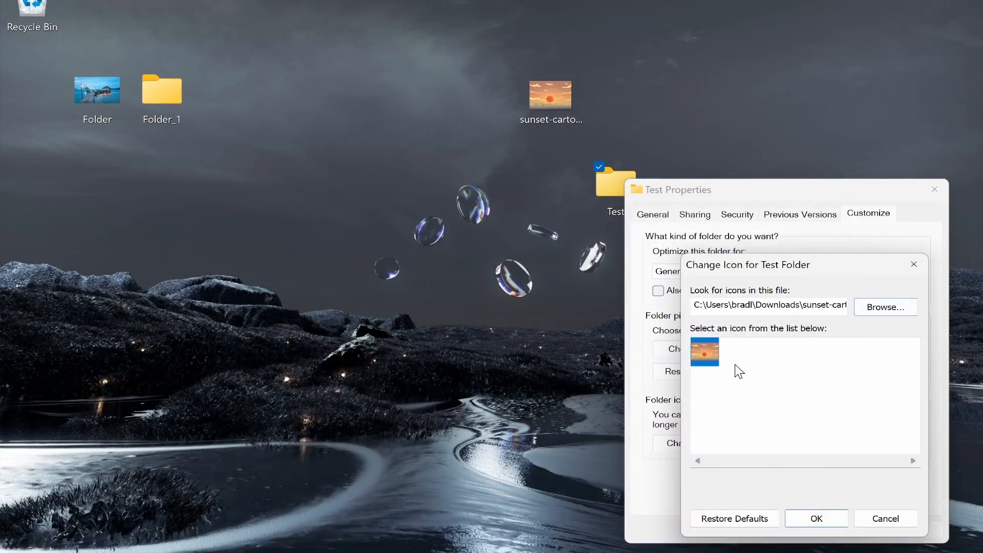
left_click(815, 518)
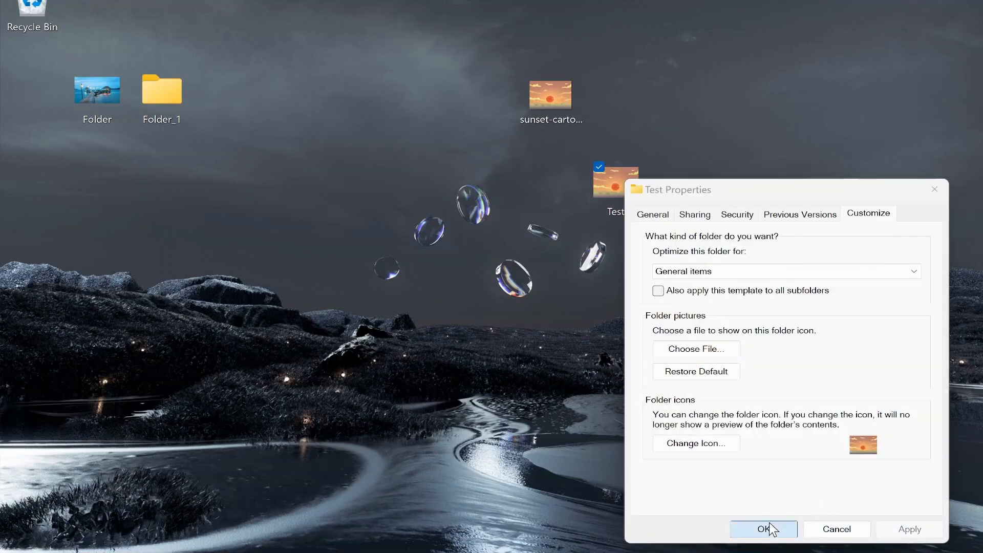
left_click(762, 528)
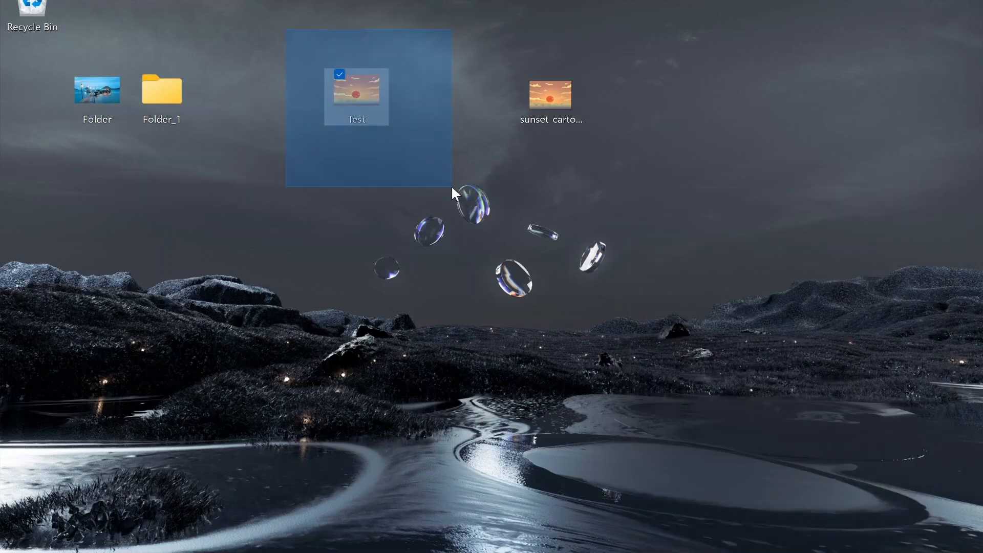
Place Test beside Folder_1, then open it to confirm it's empty and close it.
left_click(162, 94)
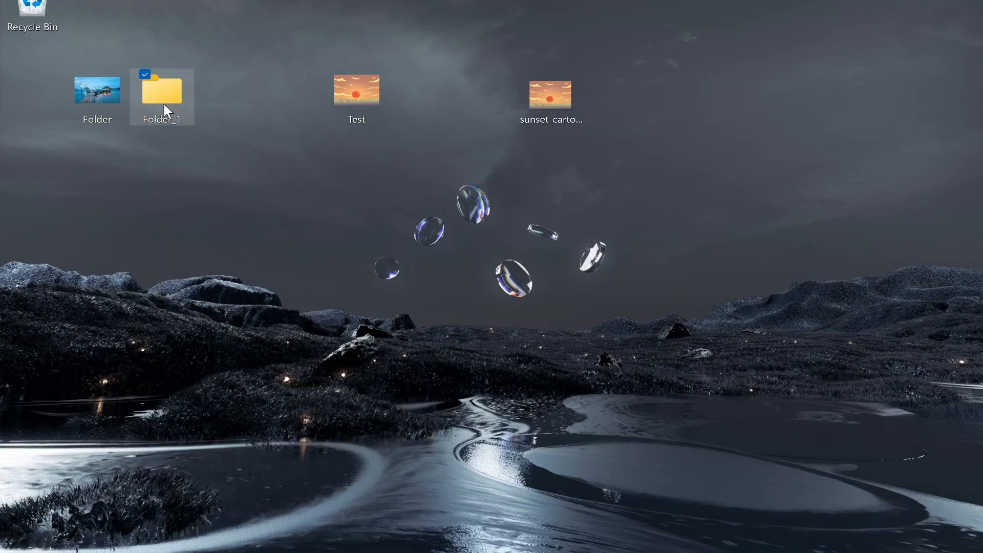
double_click(356, 94)
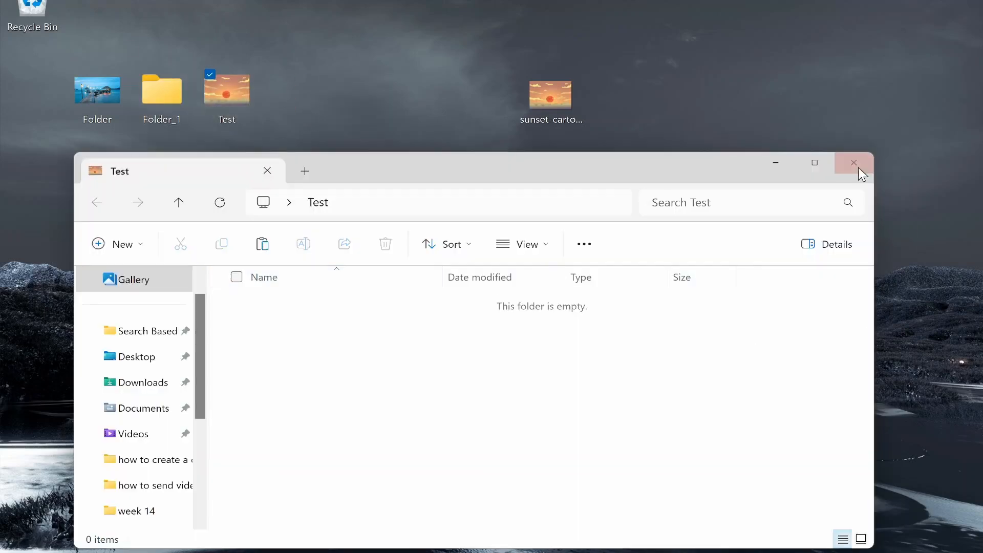
left_click(854, 162)
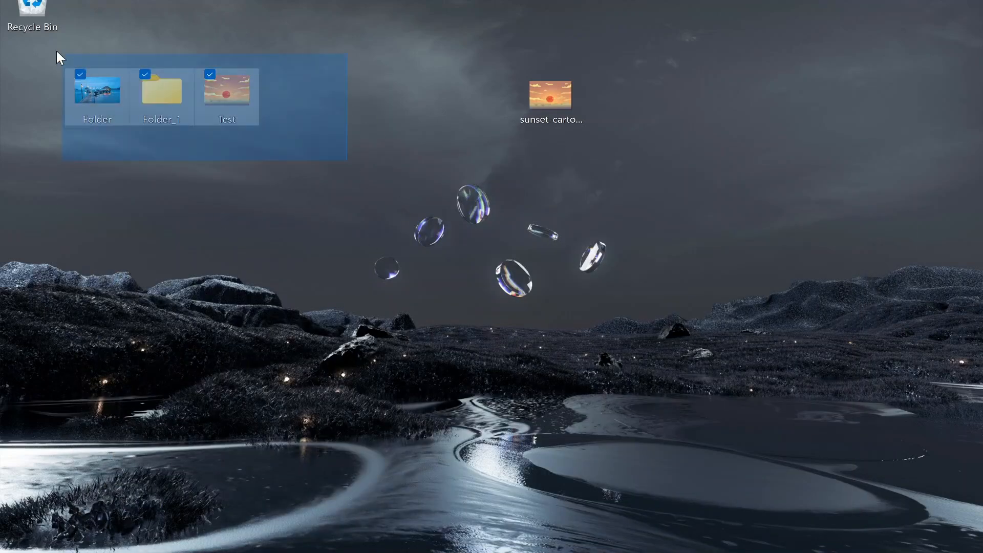